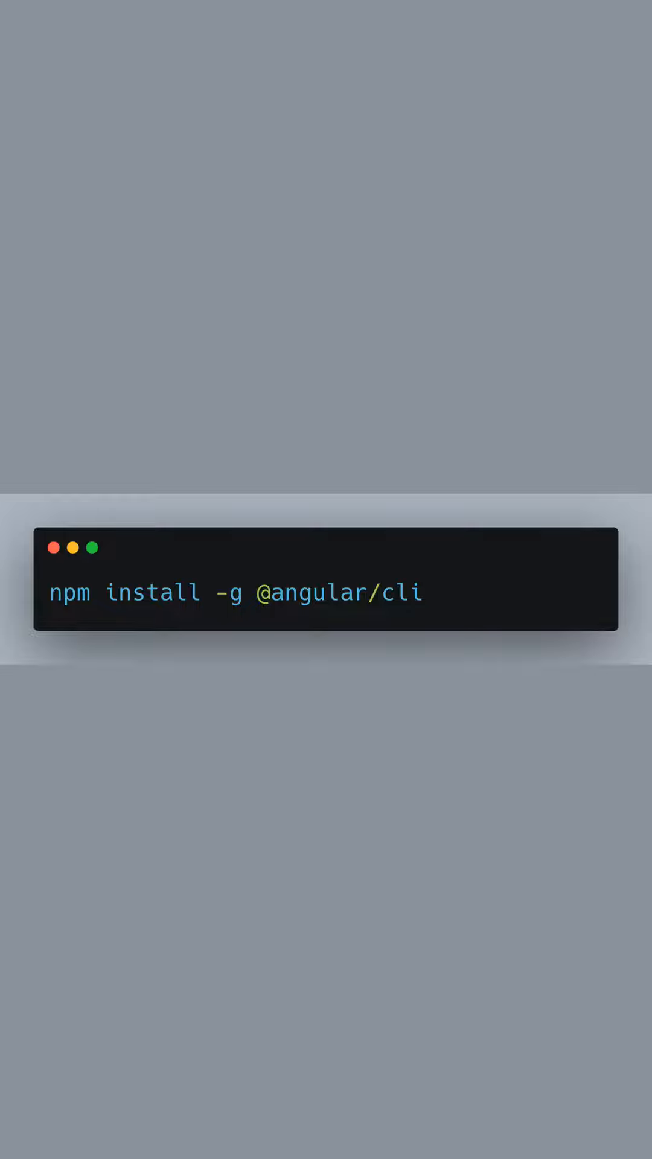
type("ng new my-angular-app")
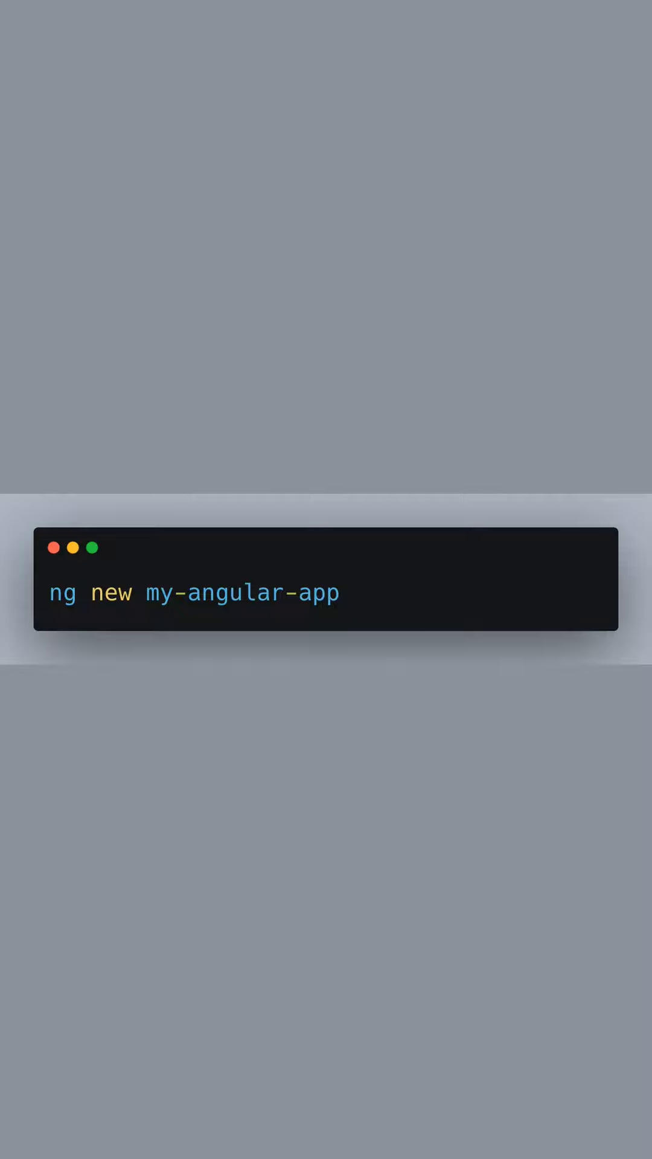
type("ng serve")
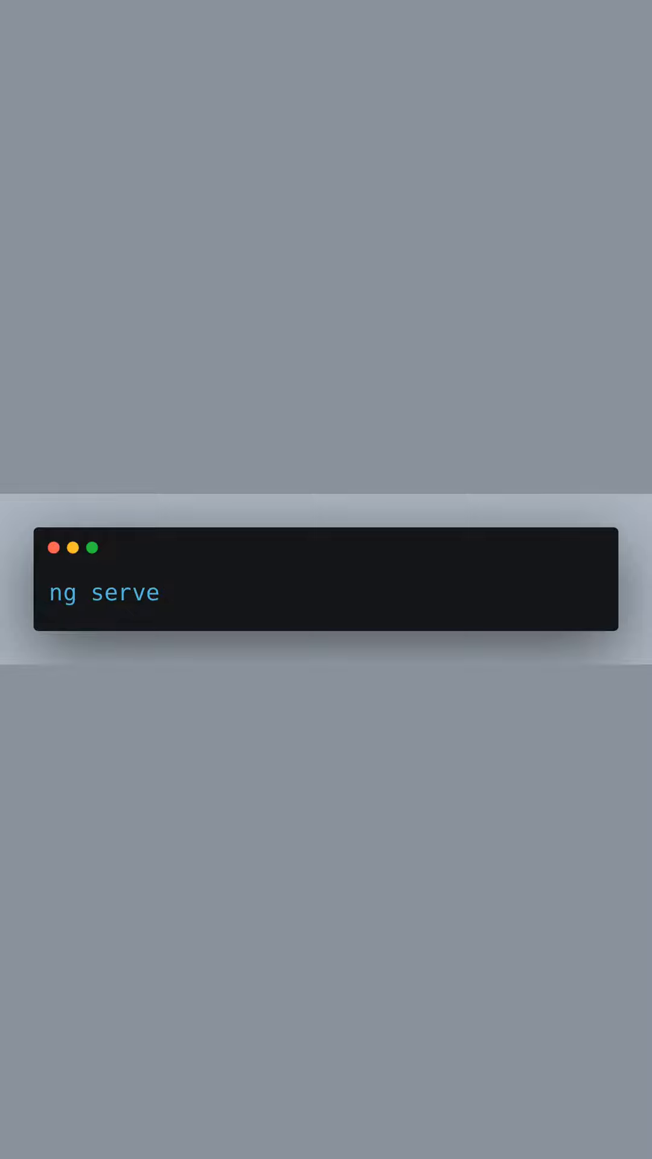